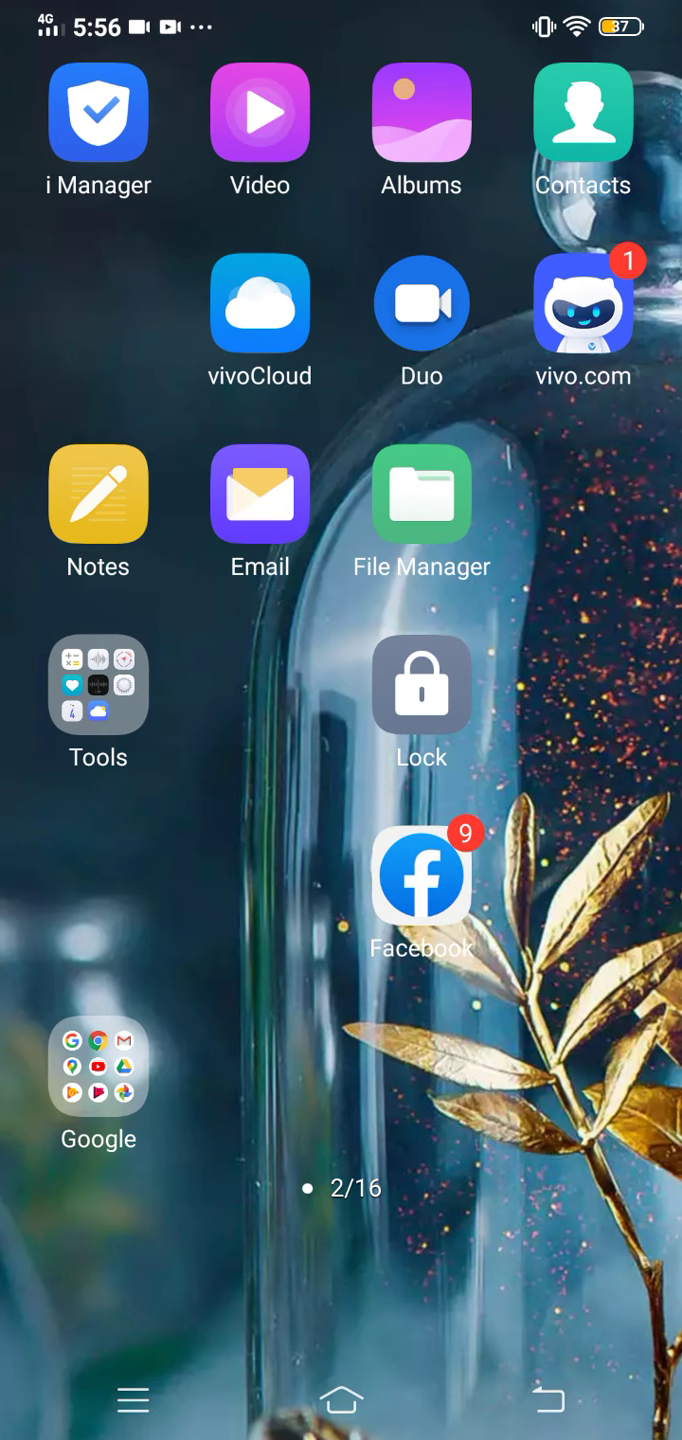
Swipe through the home screen pages to reach the Google apps folder
scroll("left", 3)
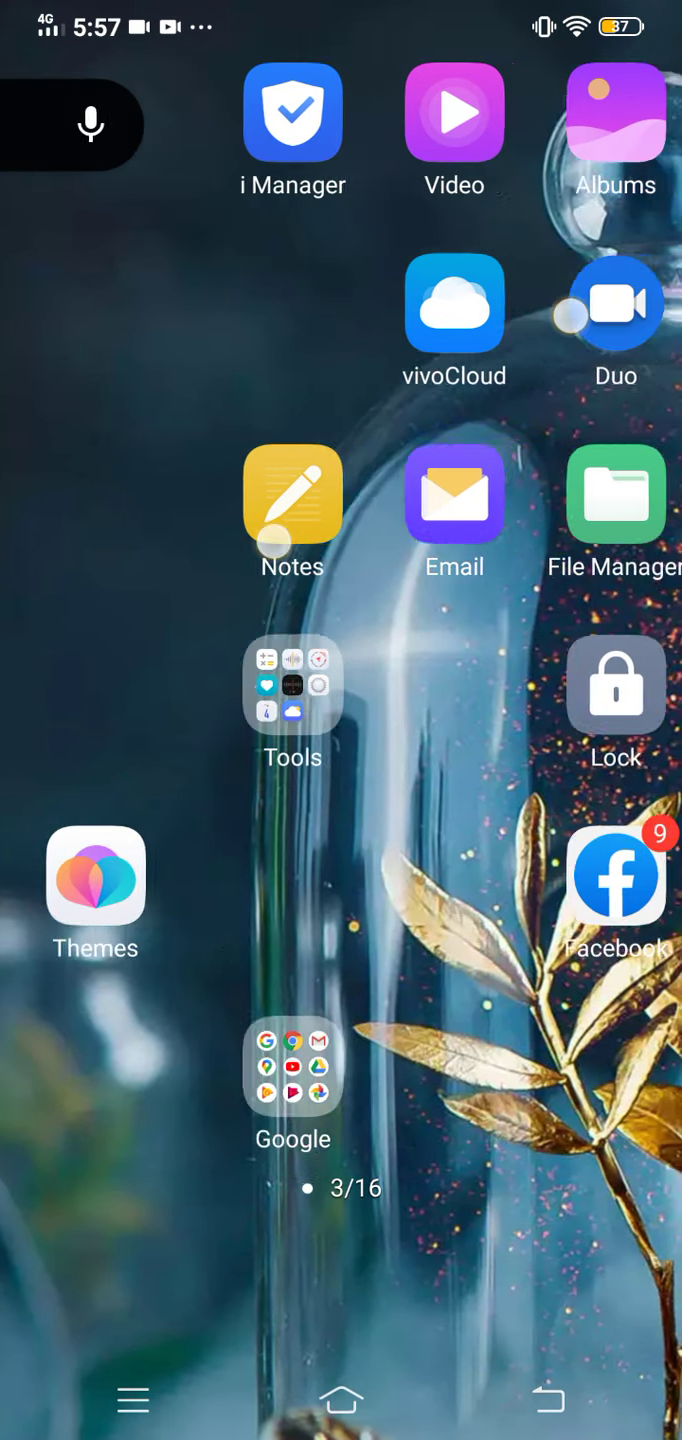
scroll("left", 3)
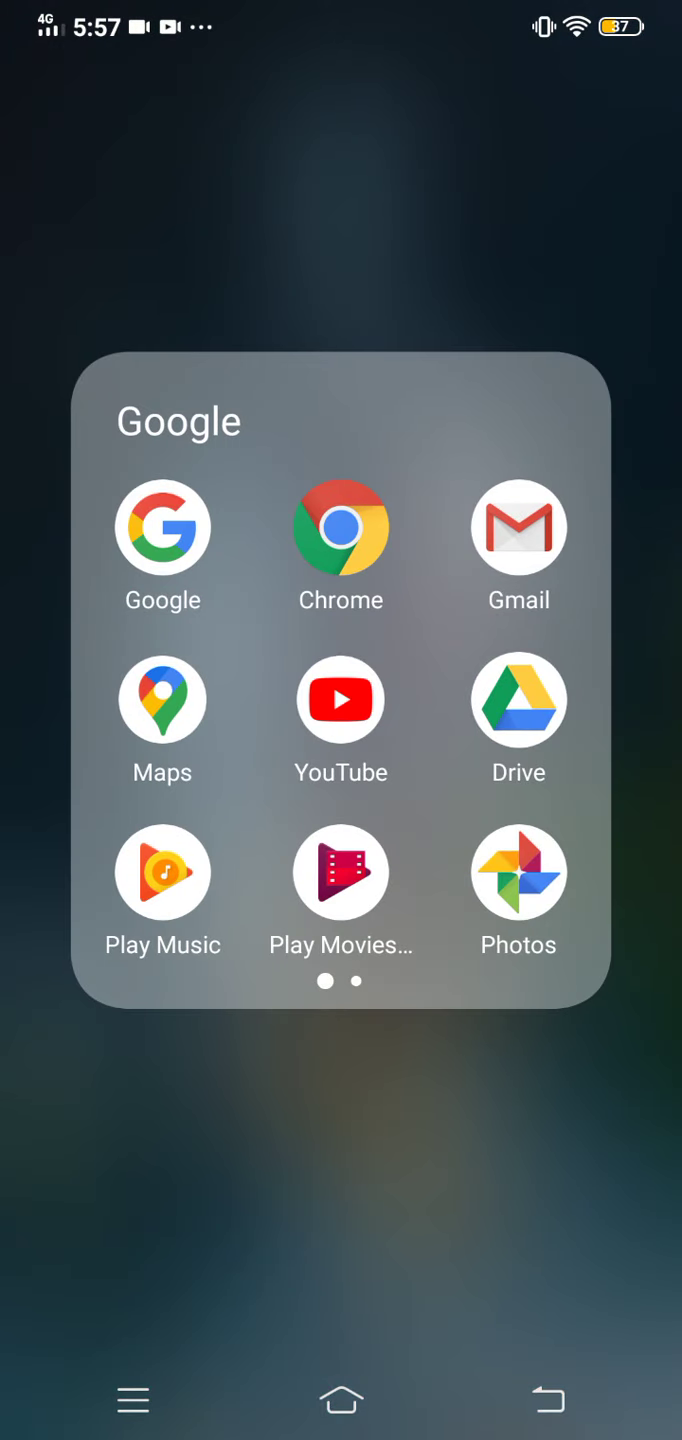
Launch YouTube and browse your own channel's uploaded videos
left_click(339, 527)
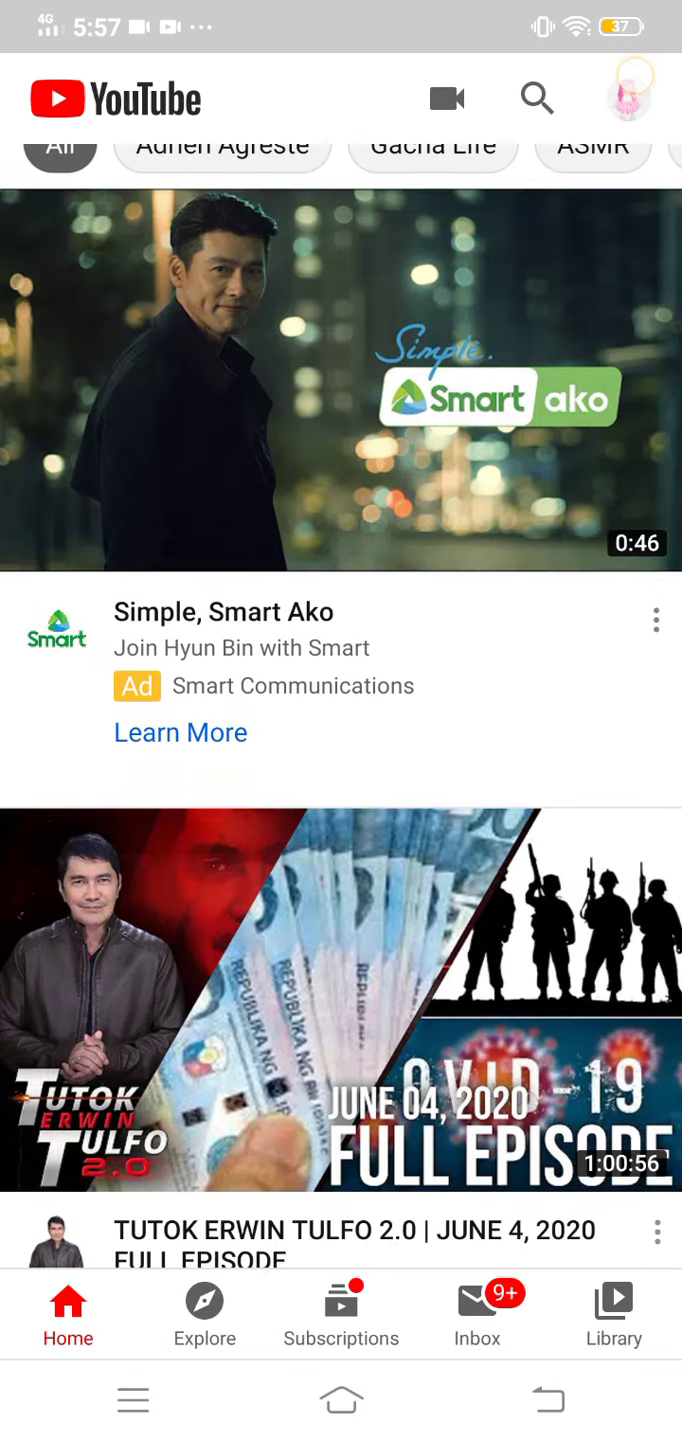
left_click(626, 98)
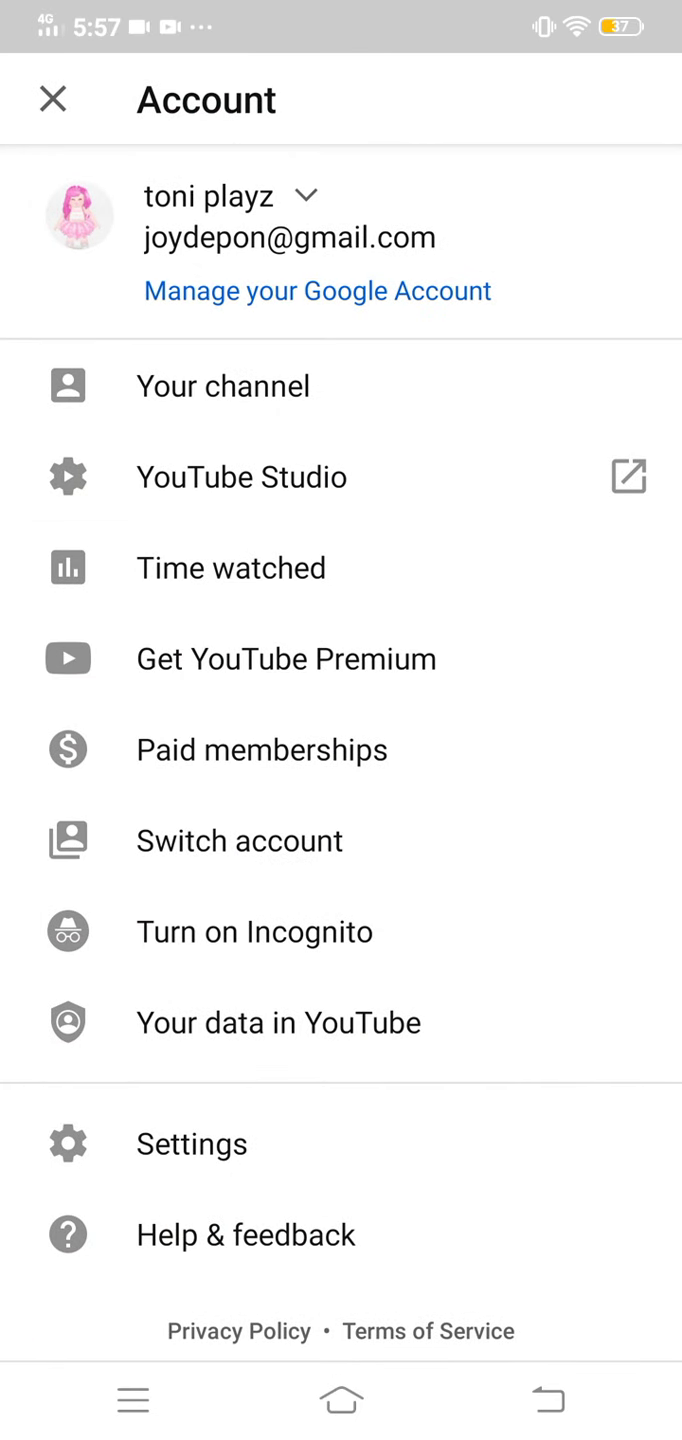
left_click(222, 385)
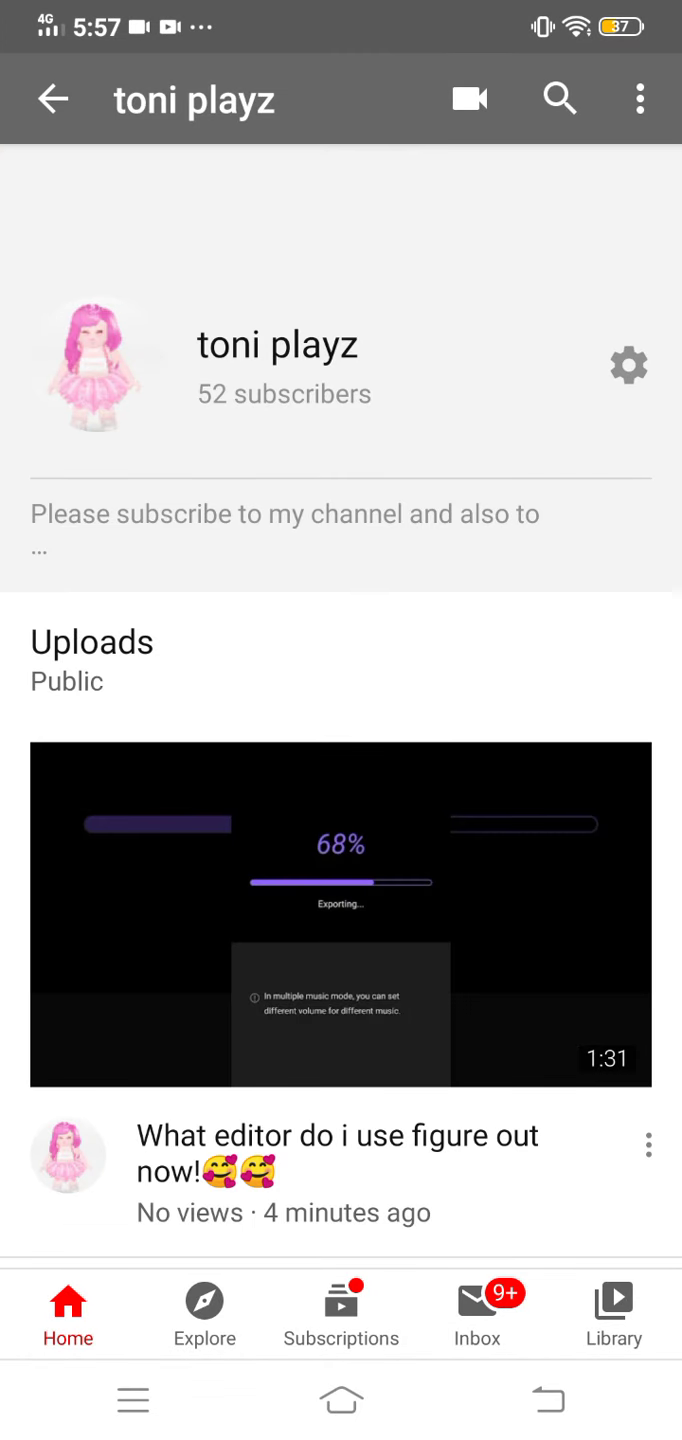
scroll("down", 3)
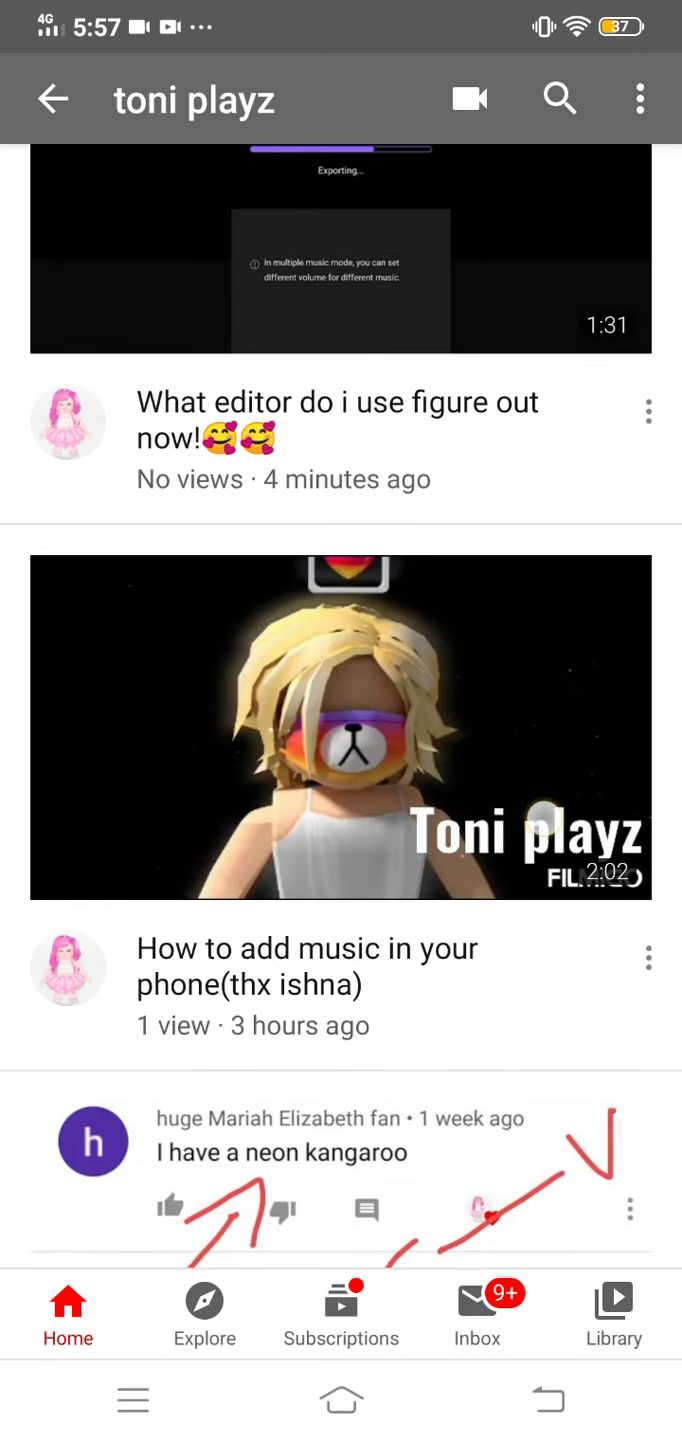
scroll("down", 3)
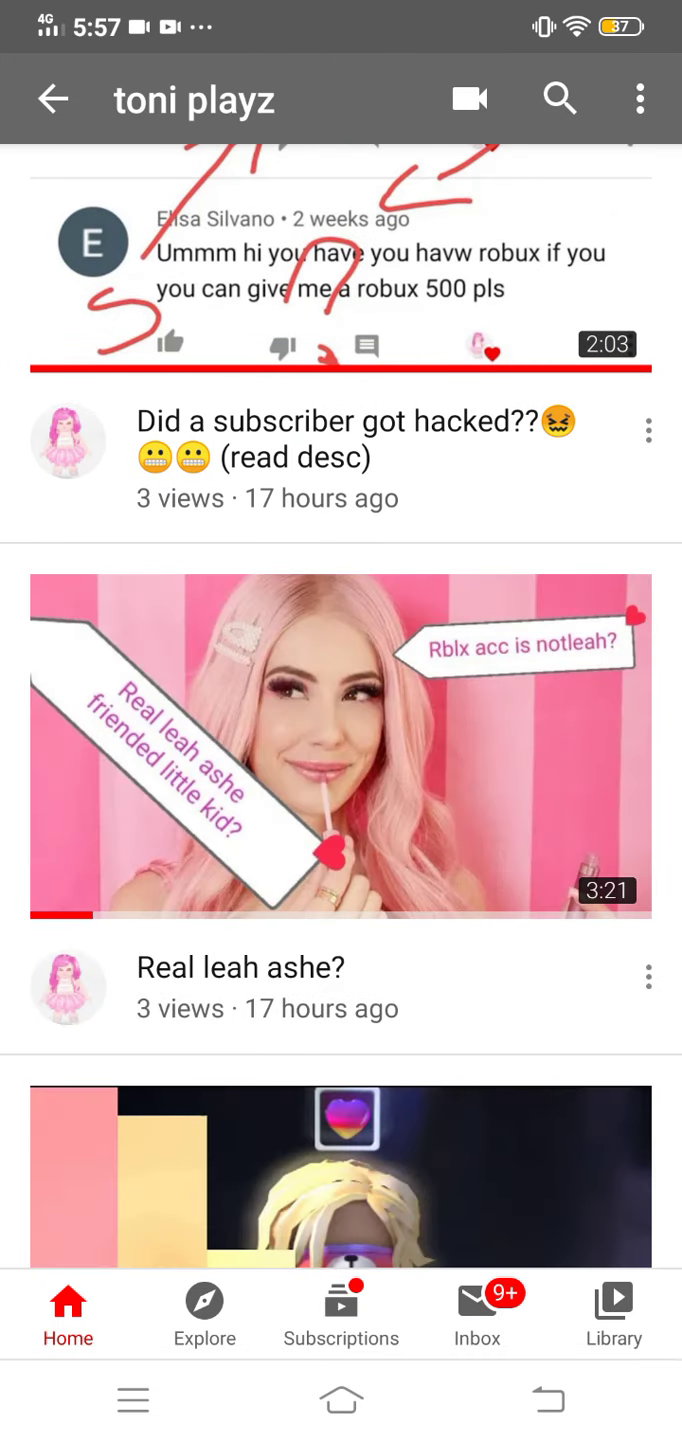
Copy the share link of the pink-striped thumbnail video
left_click(647, 430)
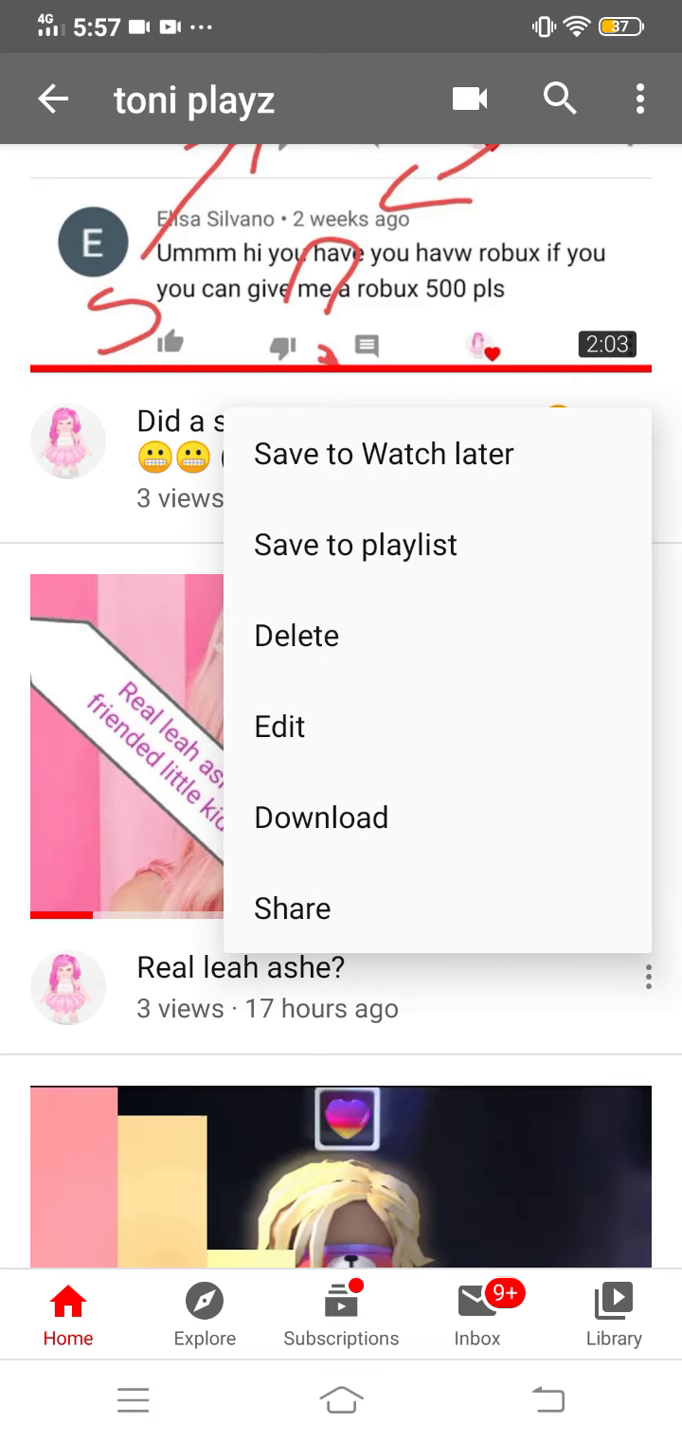
left_click(292, 908)
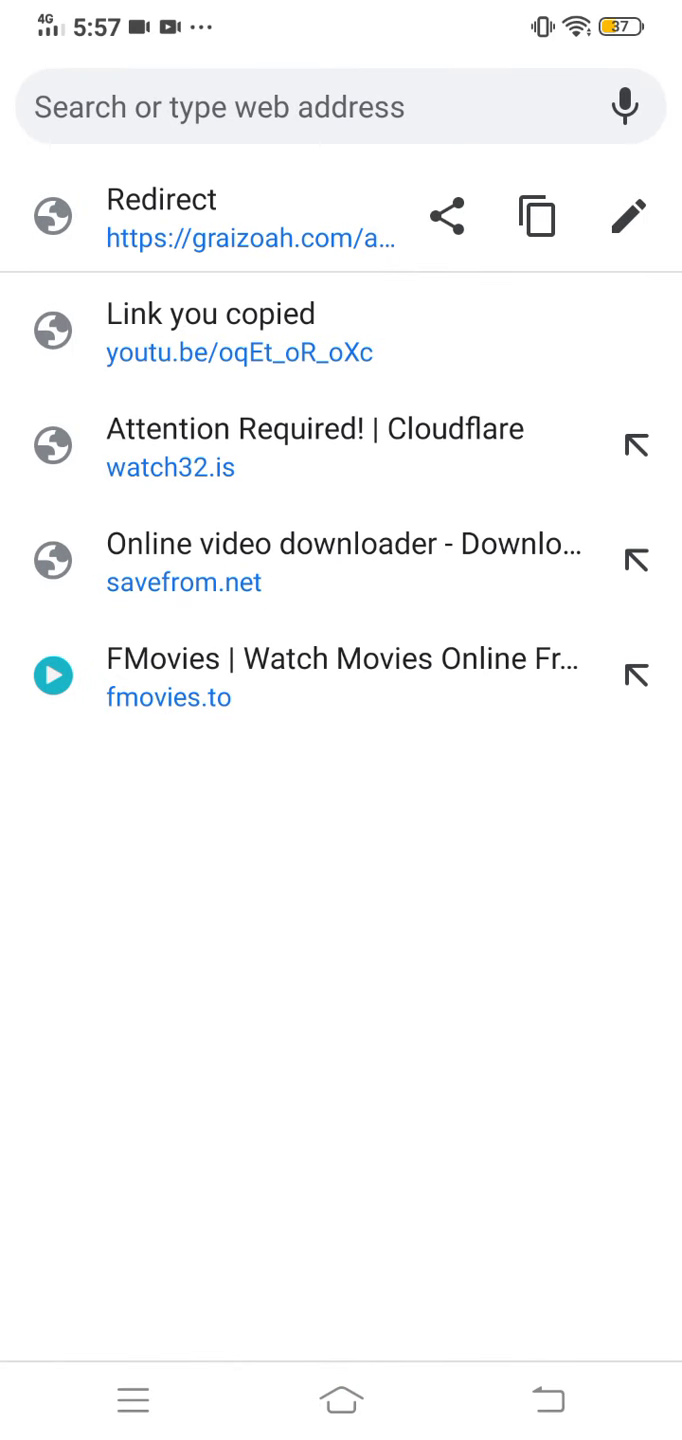
Load en.savefrom.net in Chrome by entering 'savefrom.net' in the address bar
left_click(300, 107)
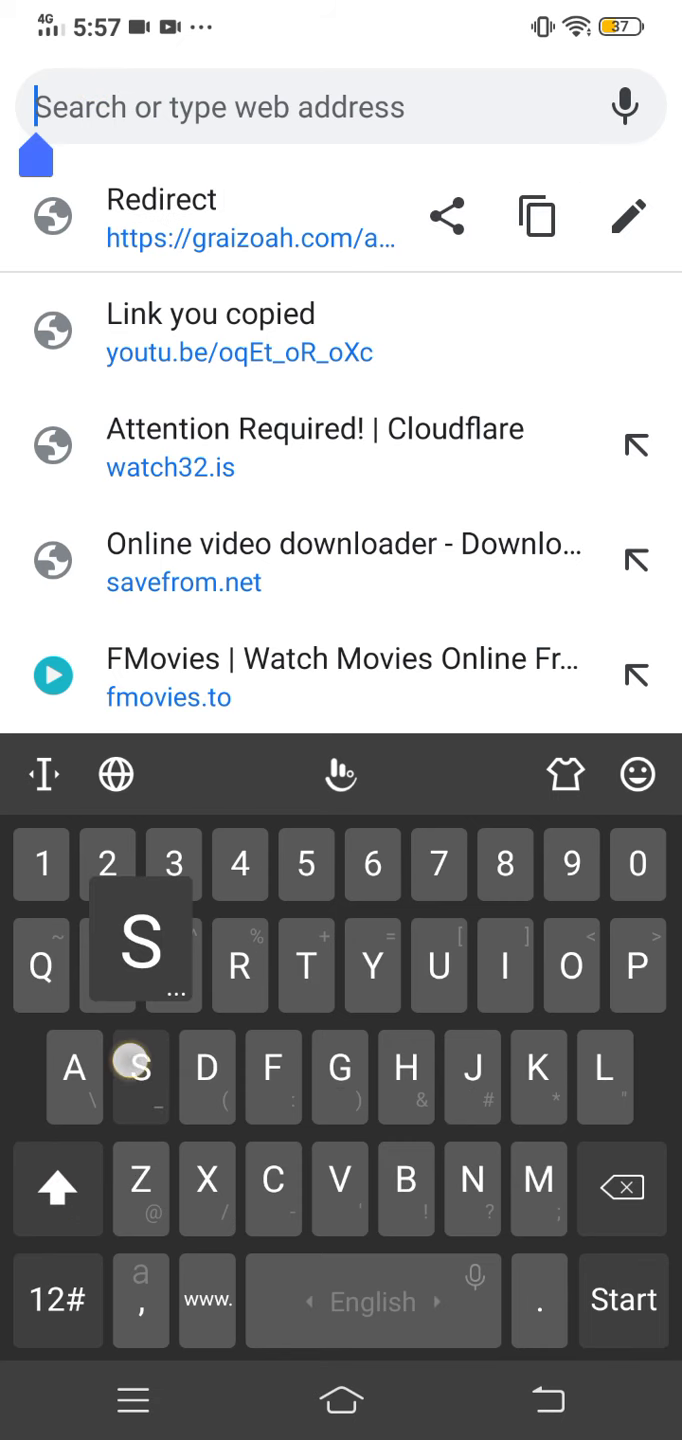
type("Savfrom")
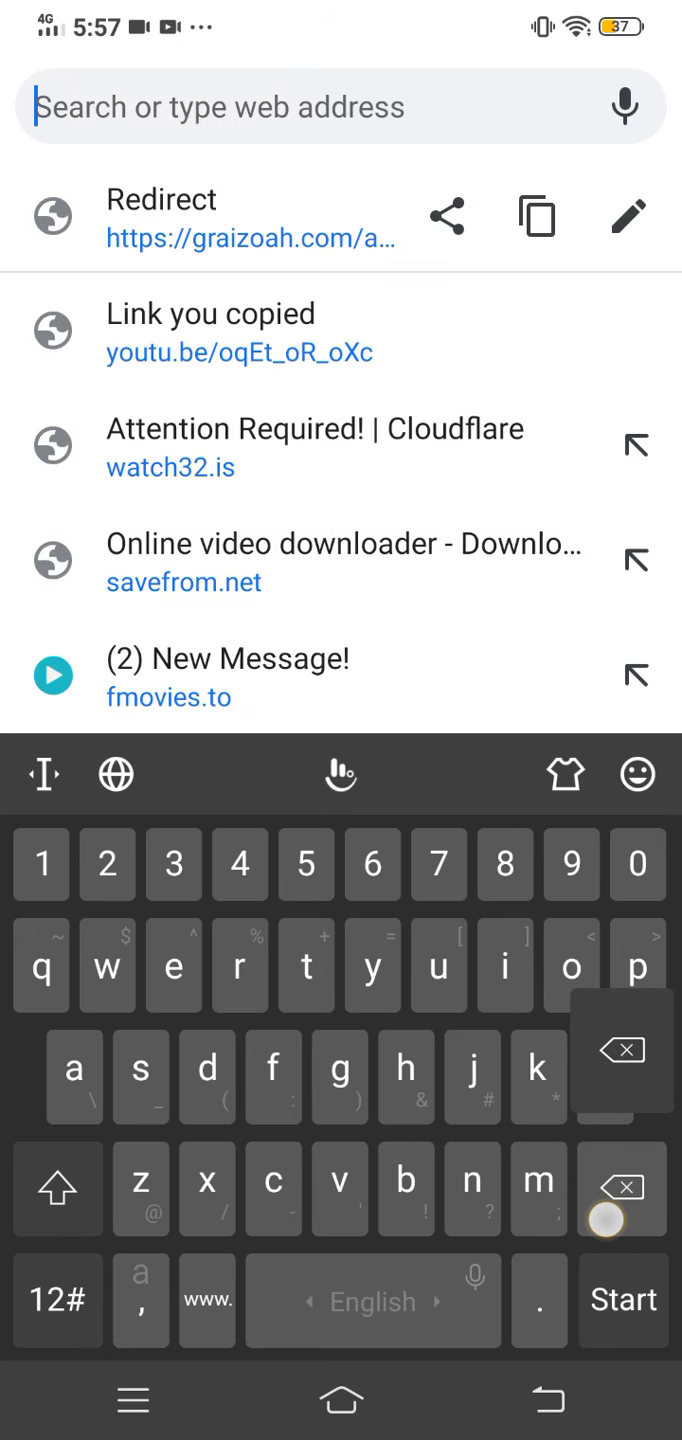
type("savefrom.net")
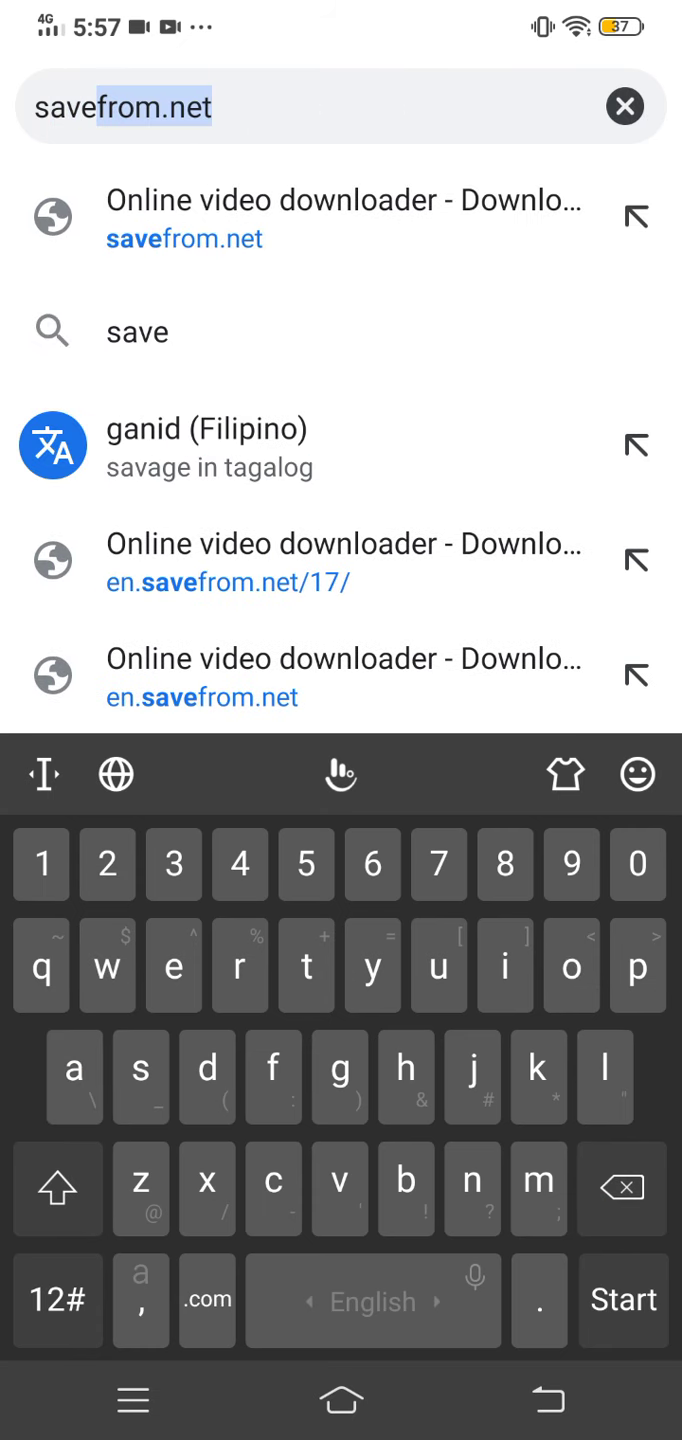
left_click(623, 106)
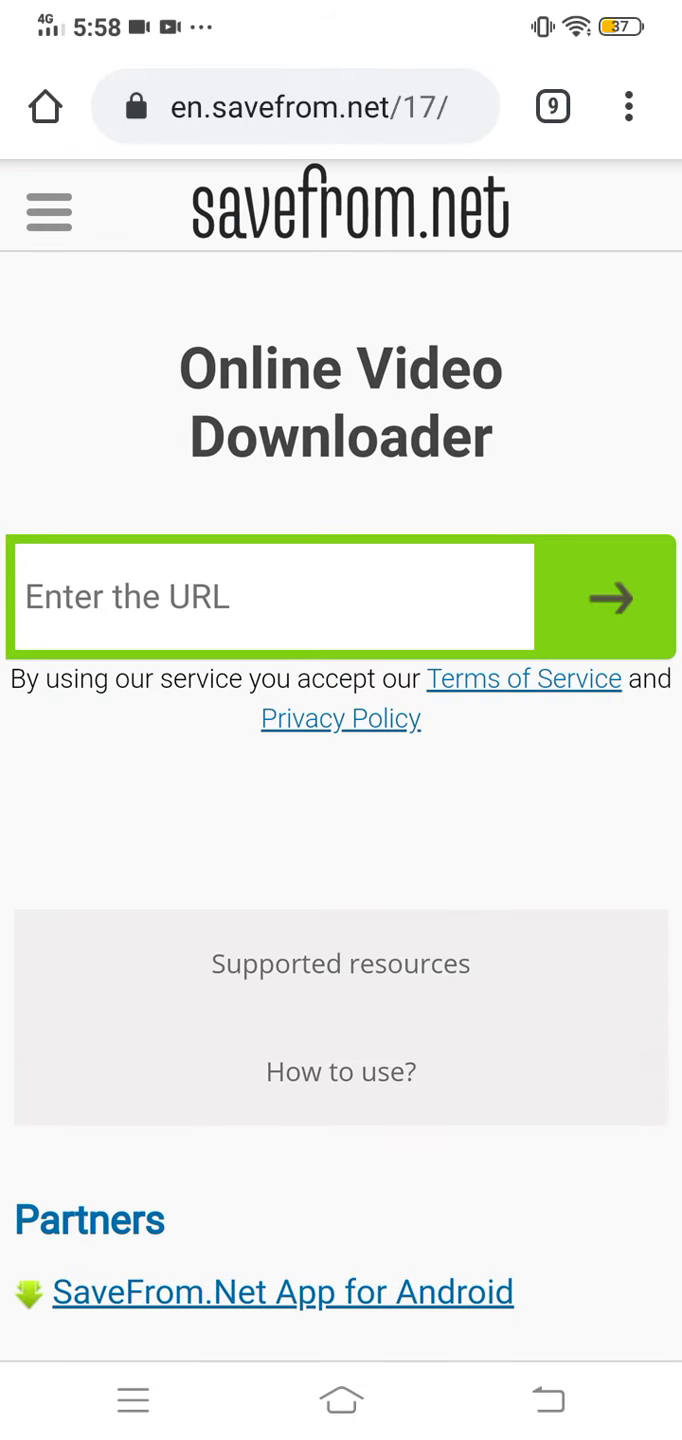
Paste the copied youtu.be link into savefrom.net and process it
left_click(270, 597)
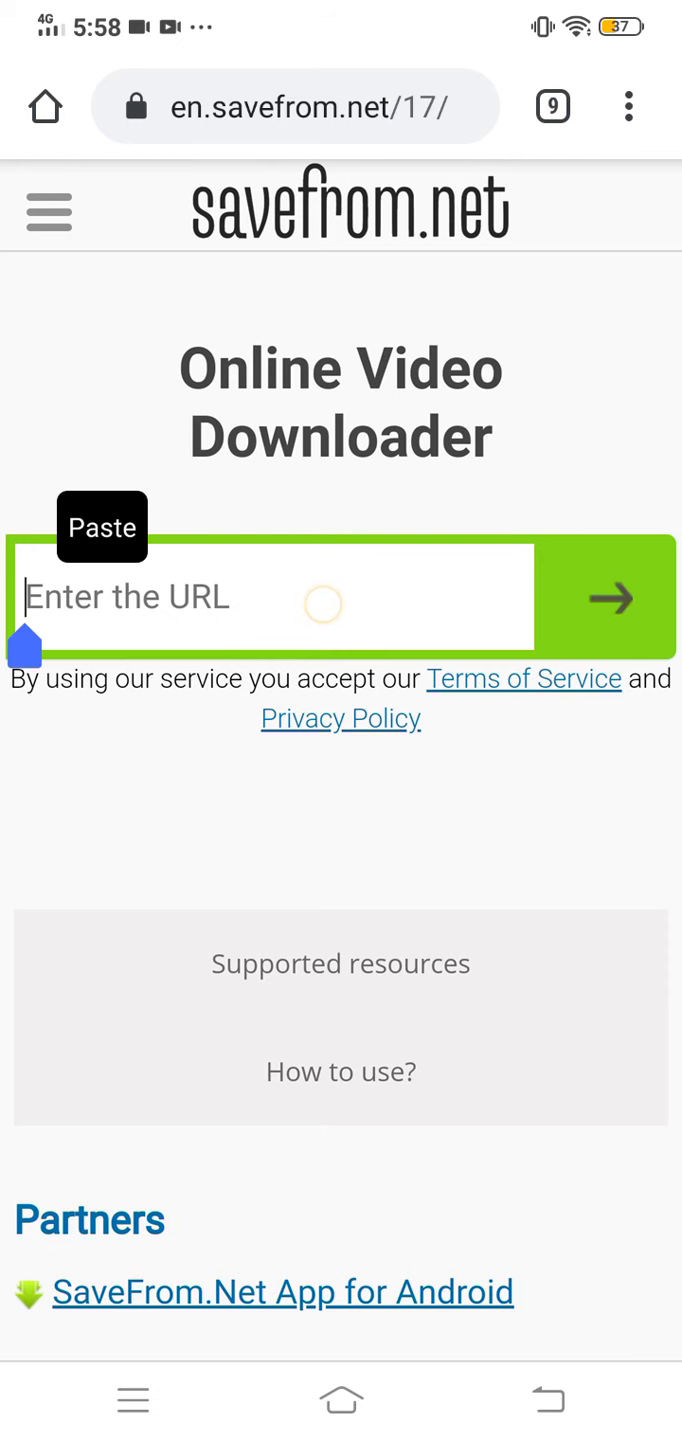
left_click(101, 527)
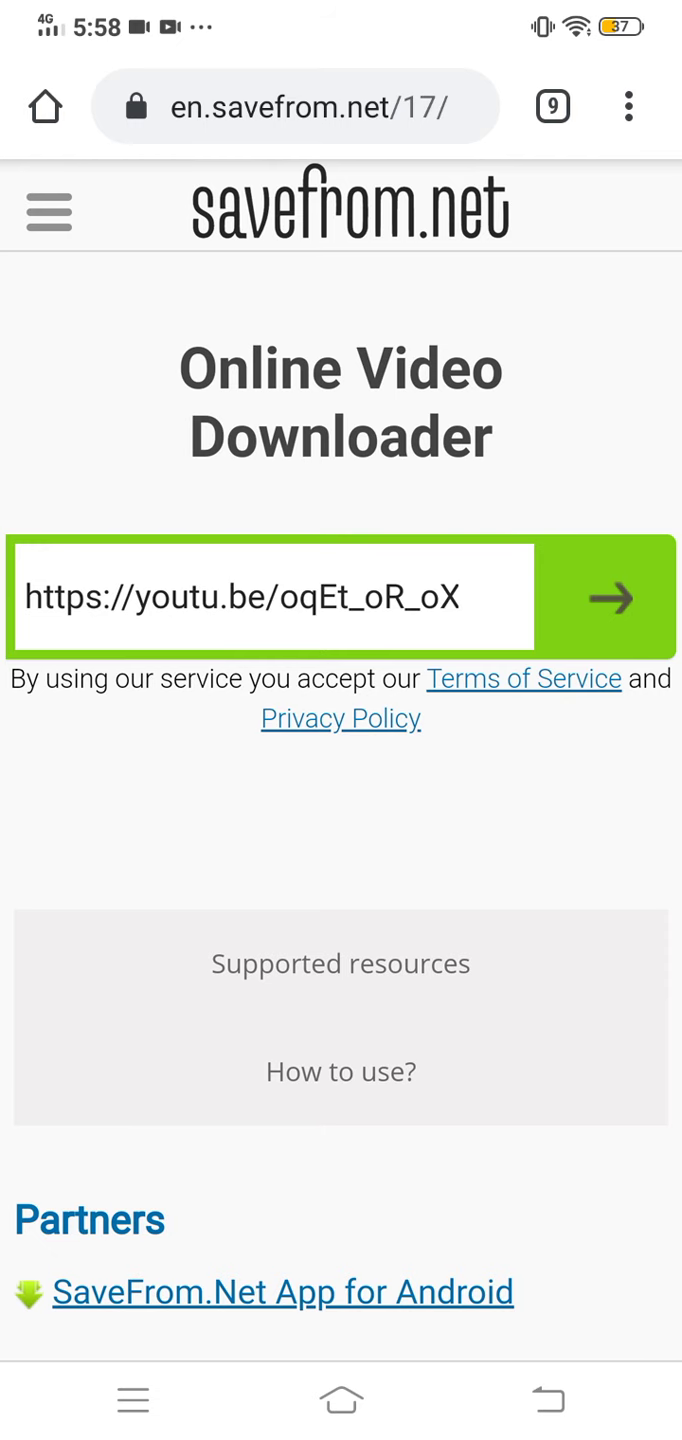
left_click(612, 598)
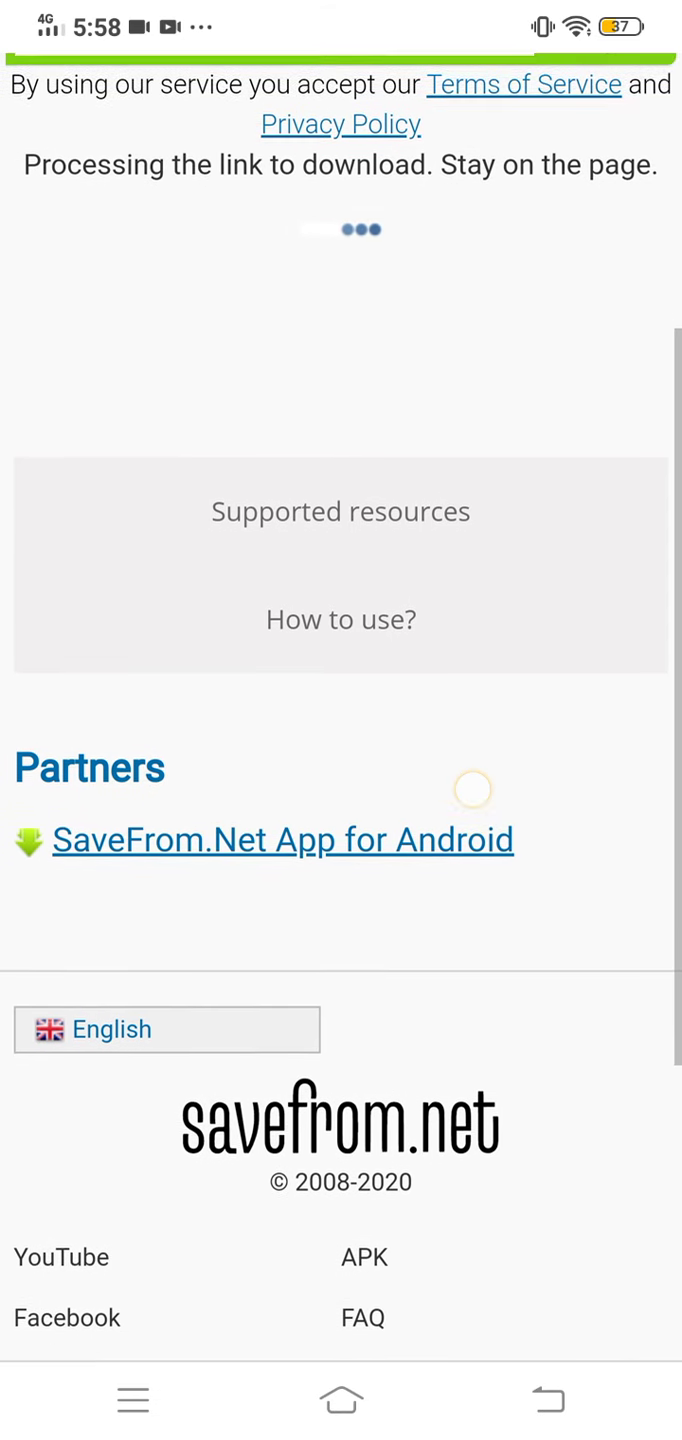
scroll("down", 3)
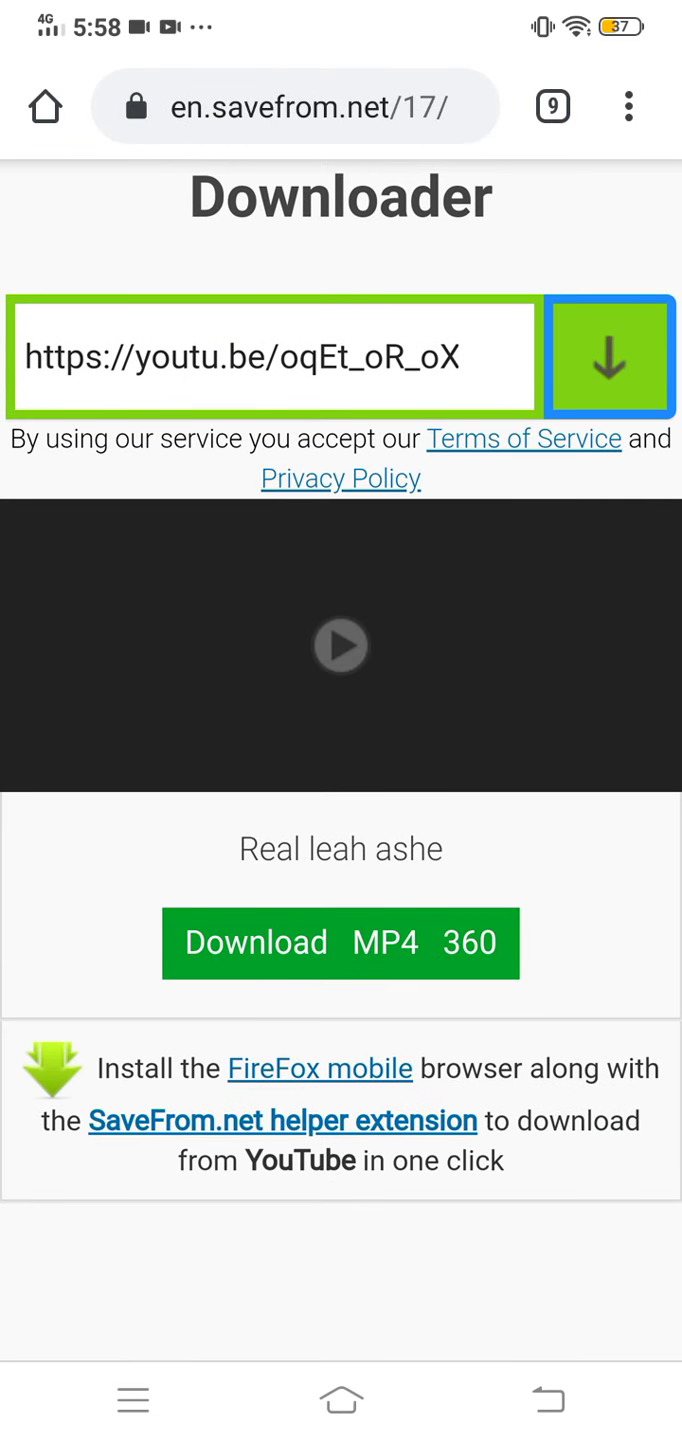
Start the MP4 360 download of the video
left_click(628, 106)
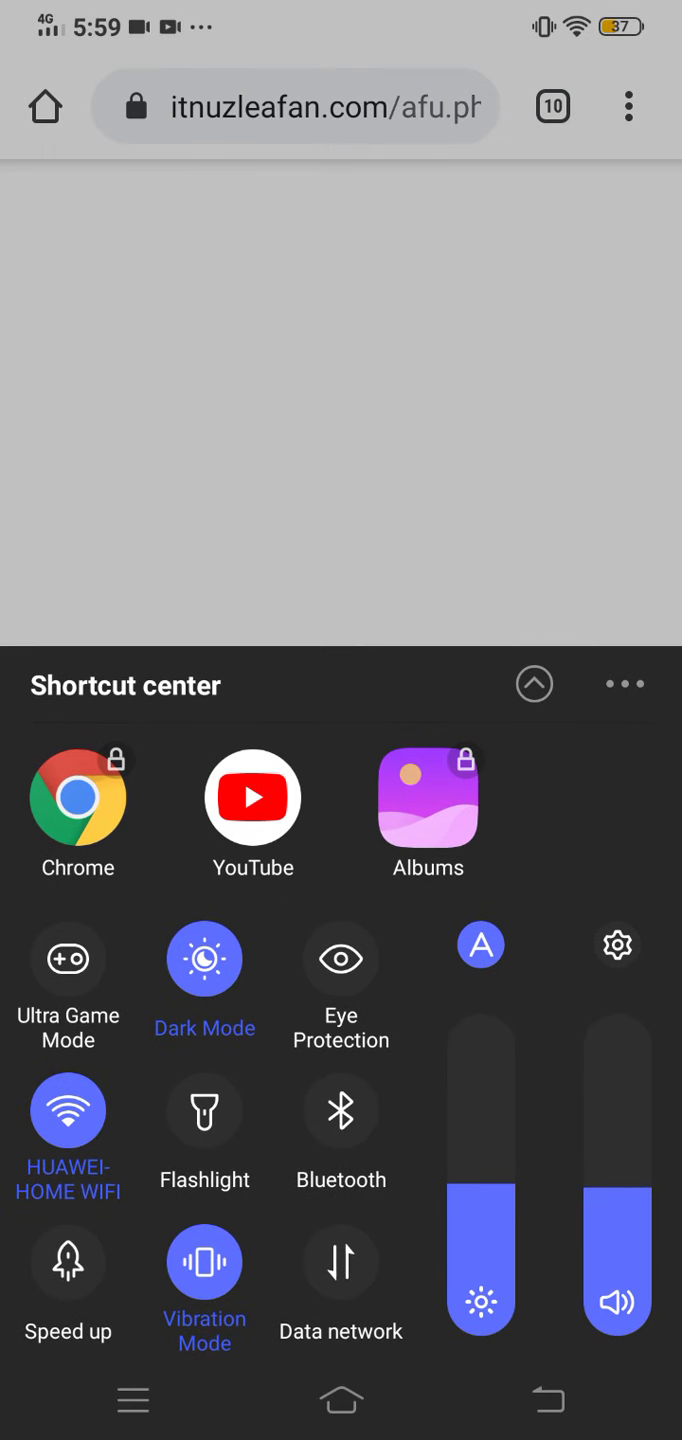
Open the gallery Albums and scroll to the Download album
left_click(295, 106)
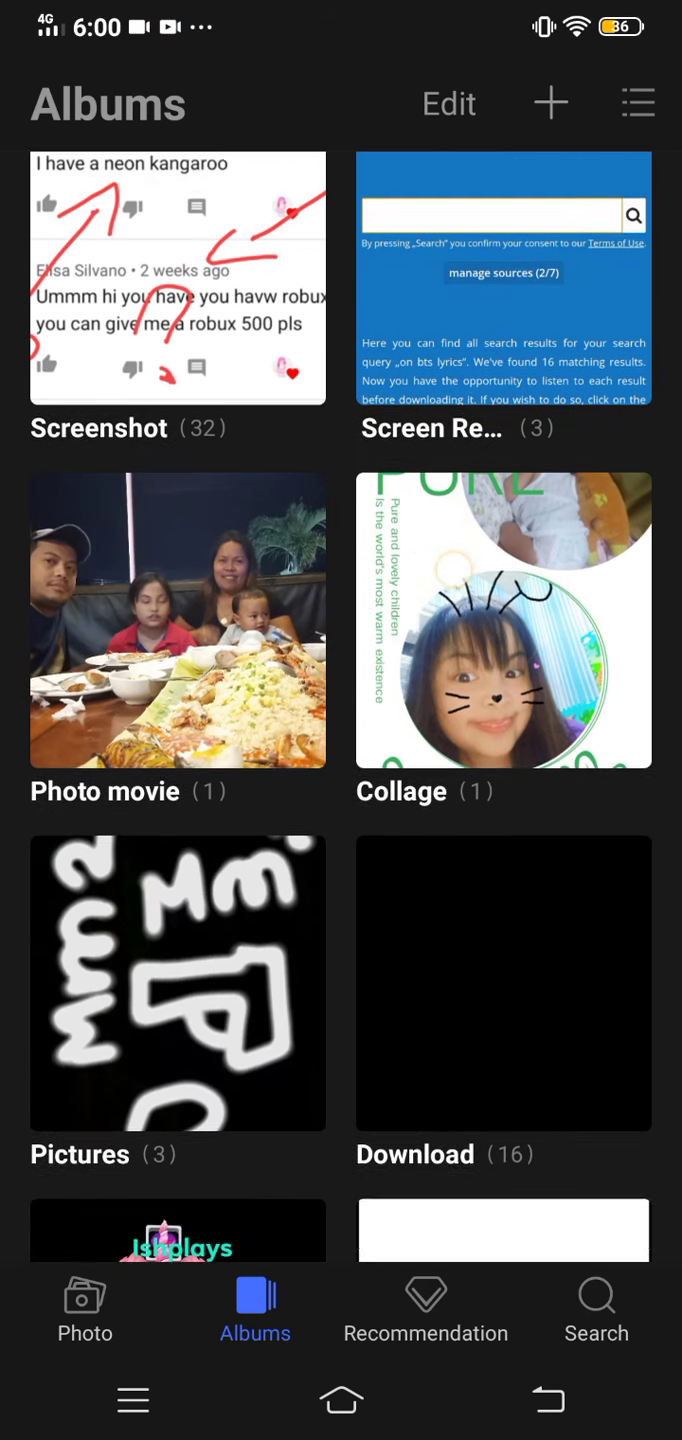
scroll("down", 3)
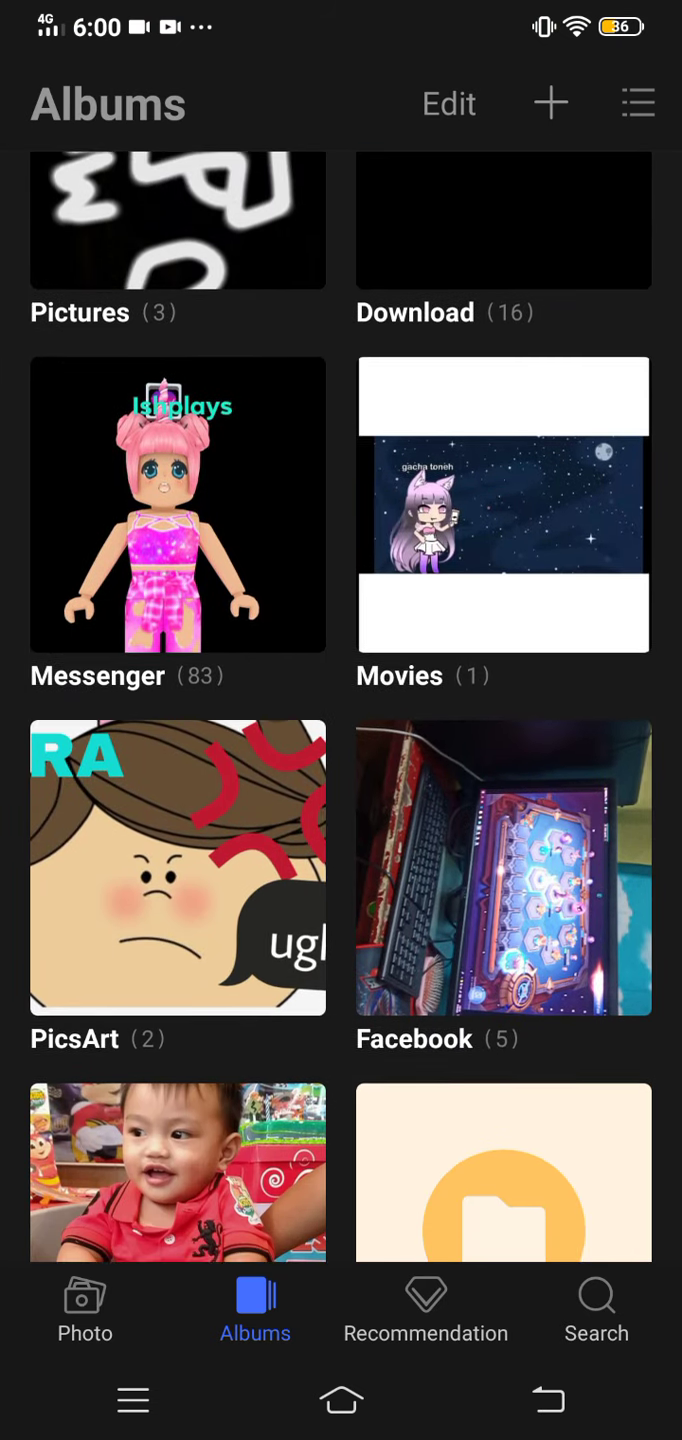